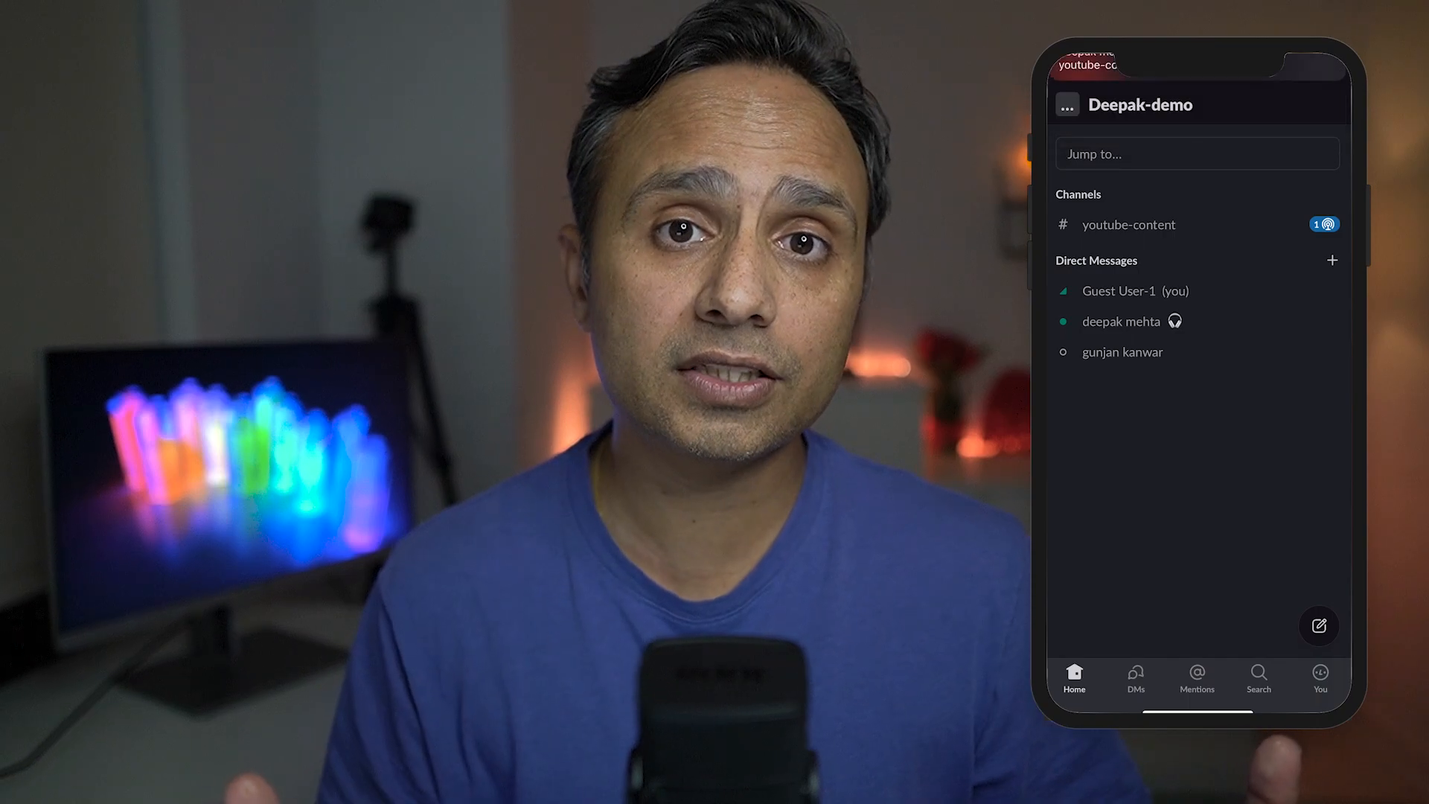
Join the ongoing huddle in #youtube-content from the phone.
left_click(1127, 225)
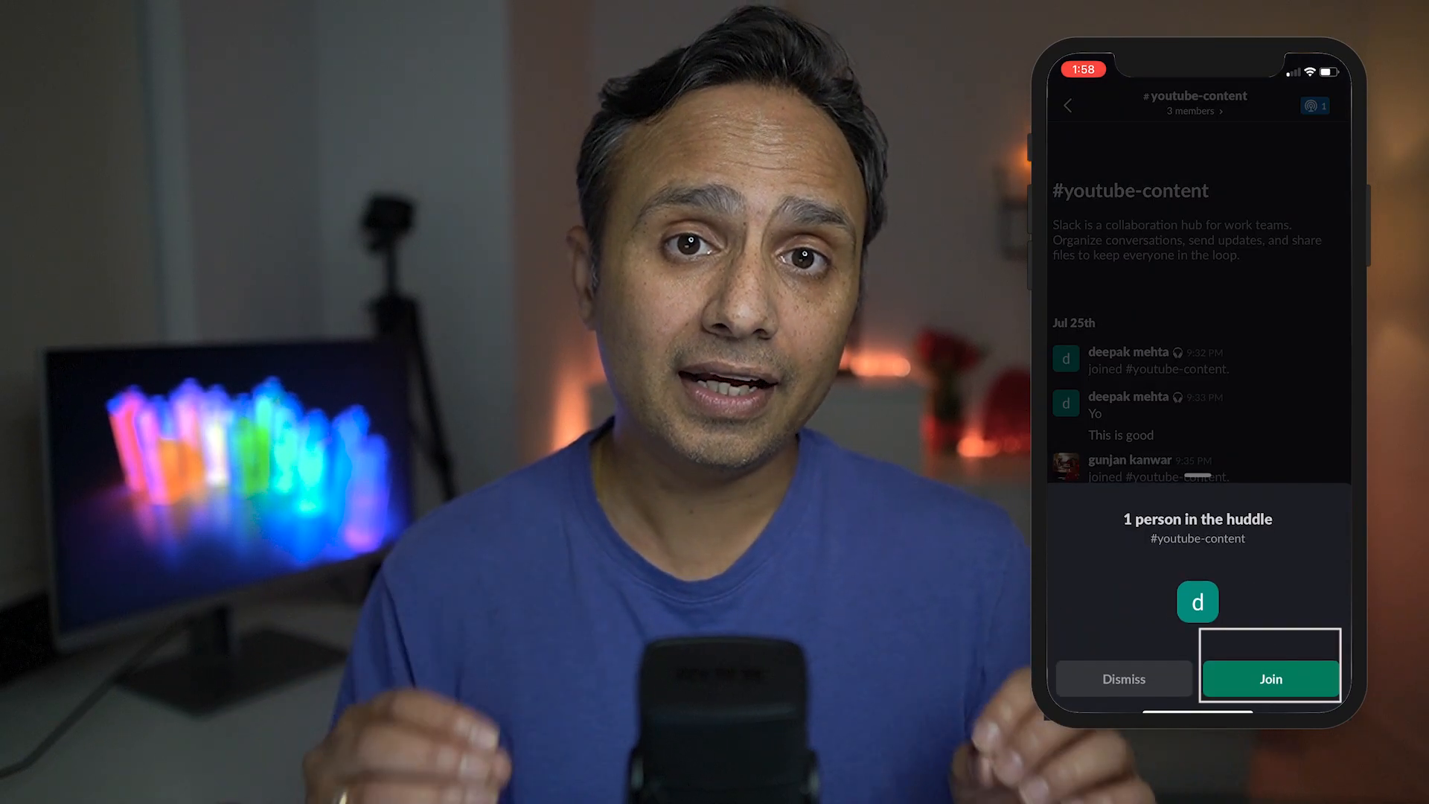
left_click(1269, 679)
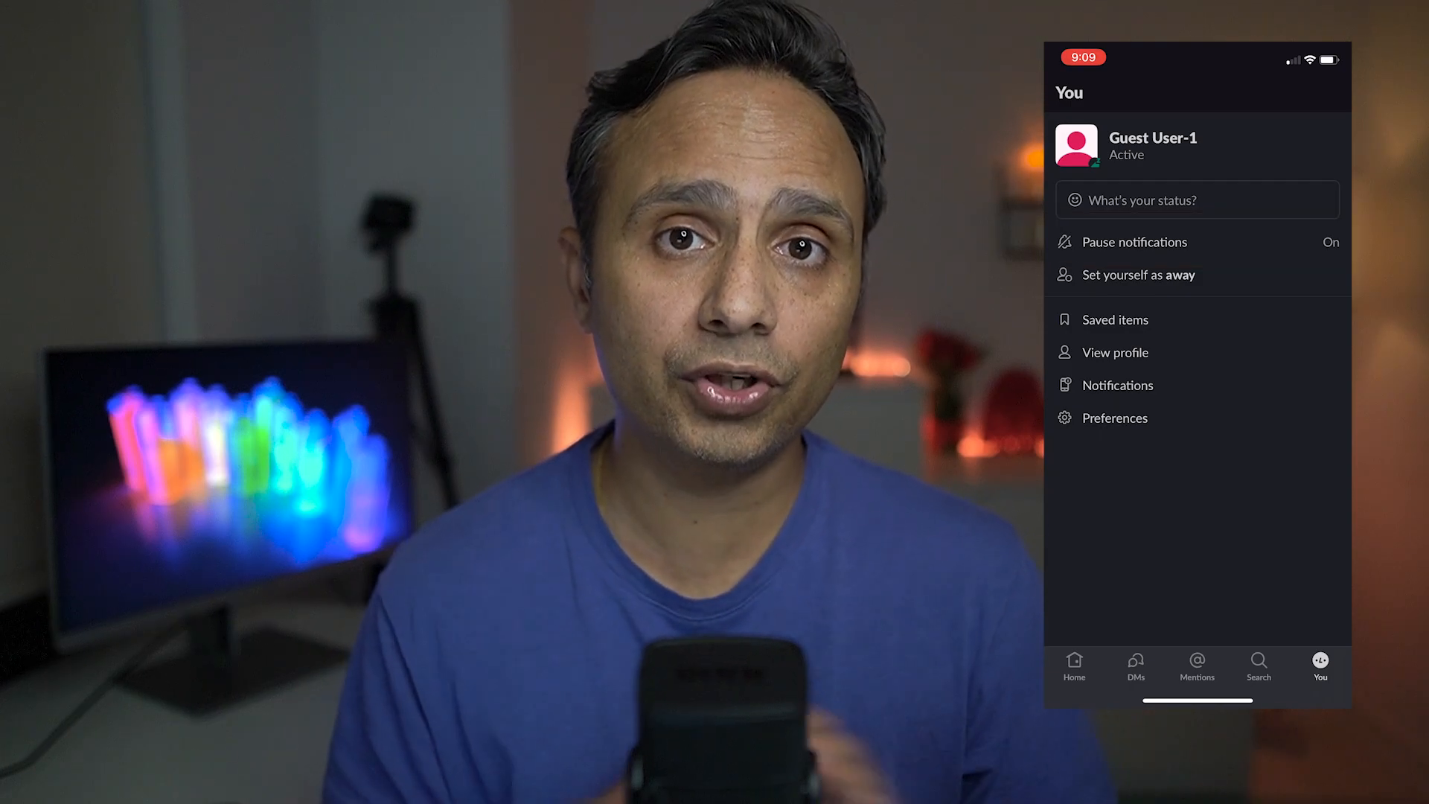
Return from the You screen to the mobile workspace home.
left_click(1073, 668)
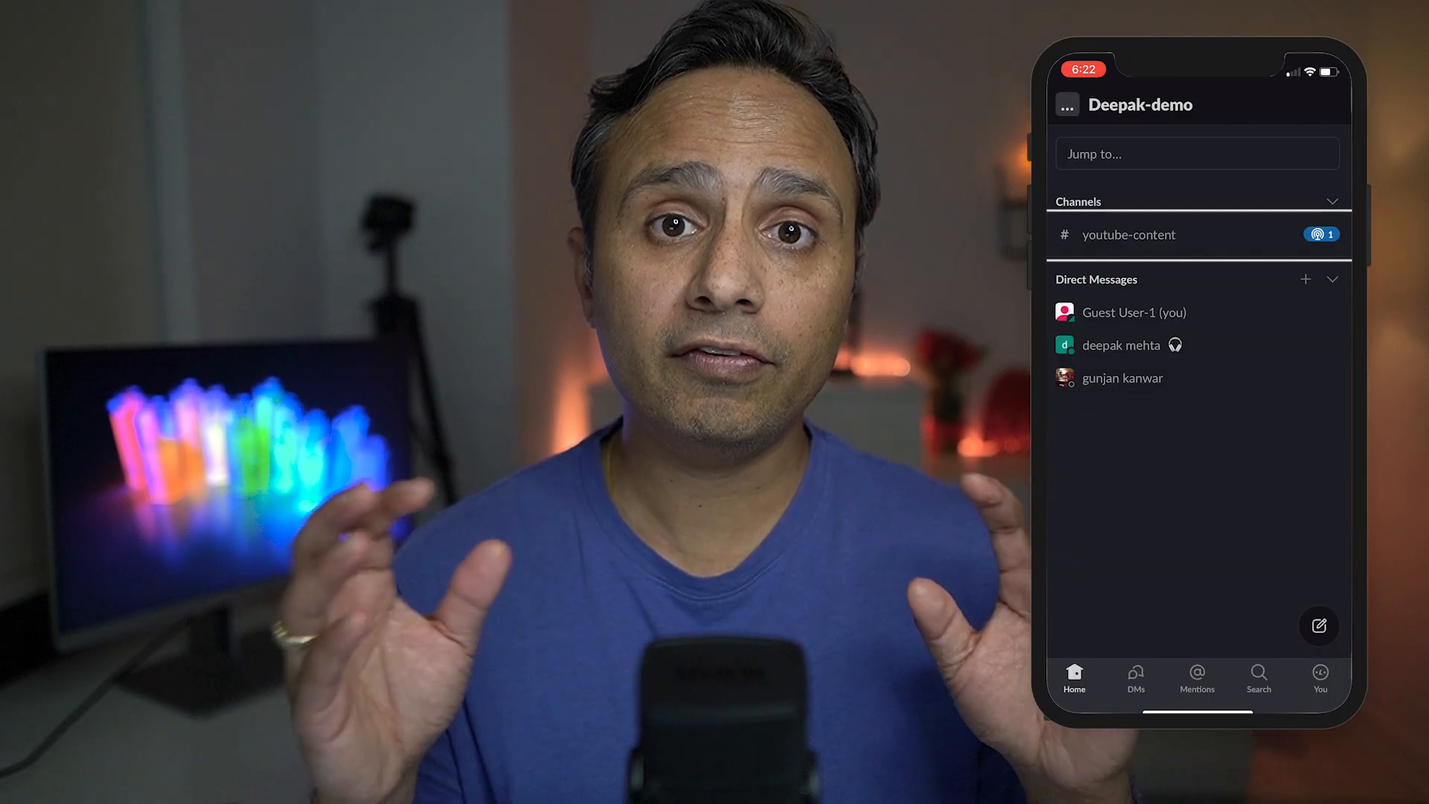
Join the #youtube-content huddle from the phone as its second participant.
left_click(1128, 234)
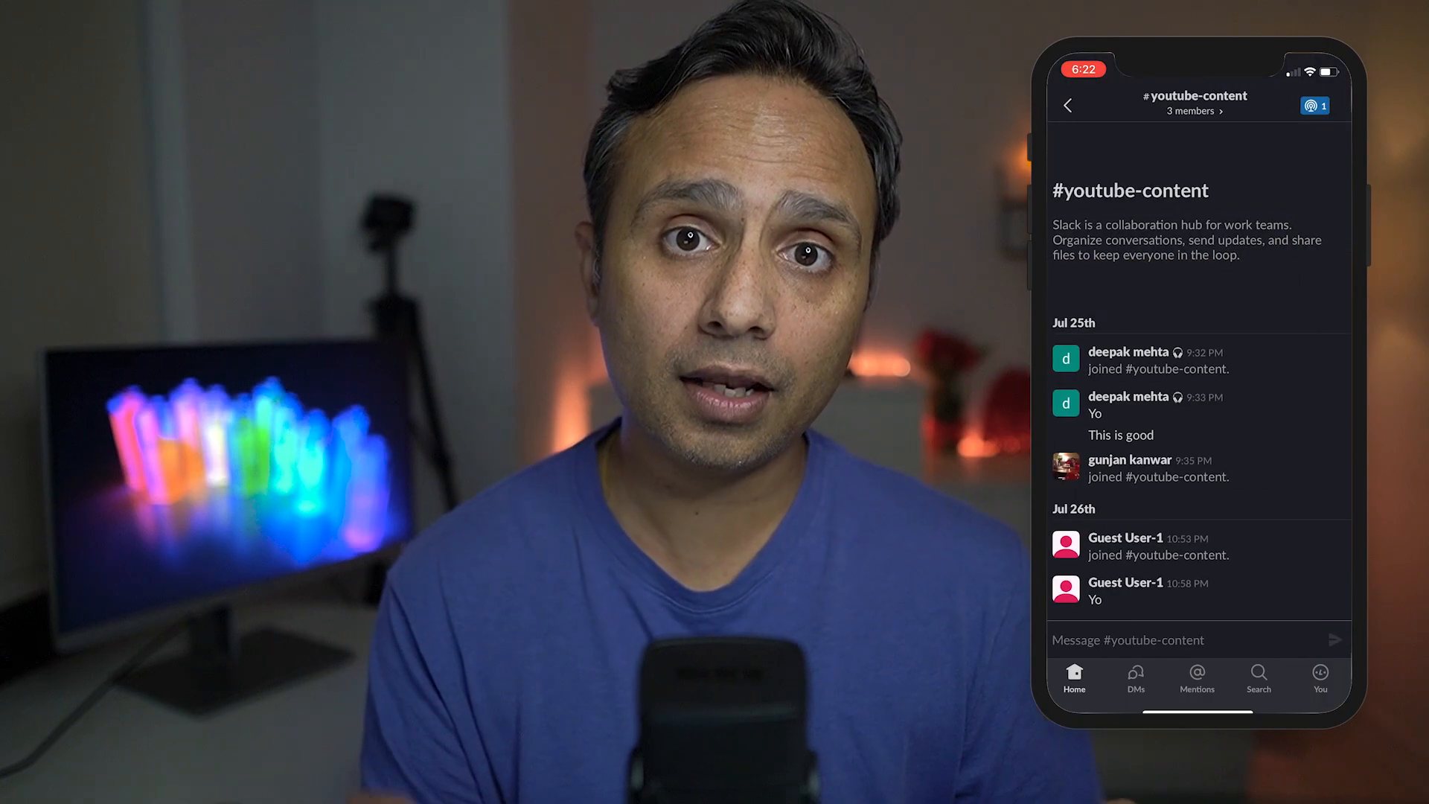
left_click(1315, 106)
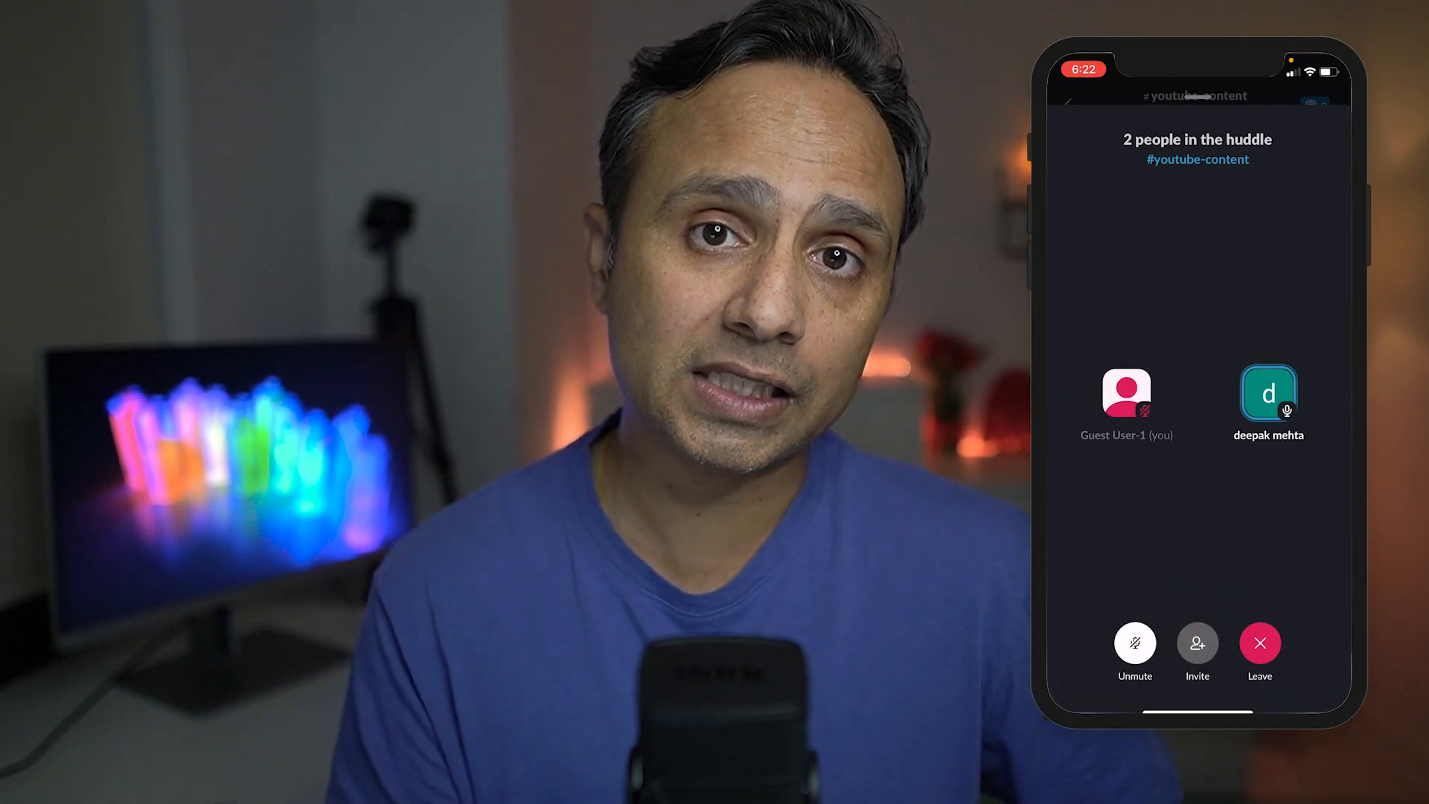
left_click(1135, 644)
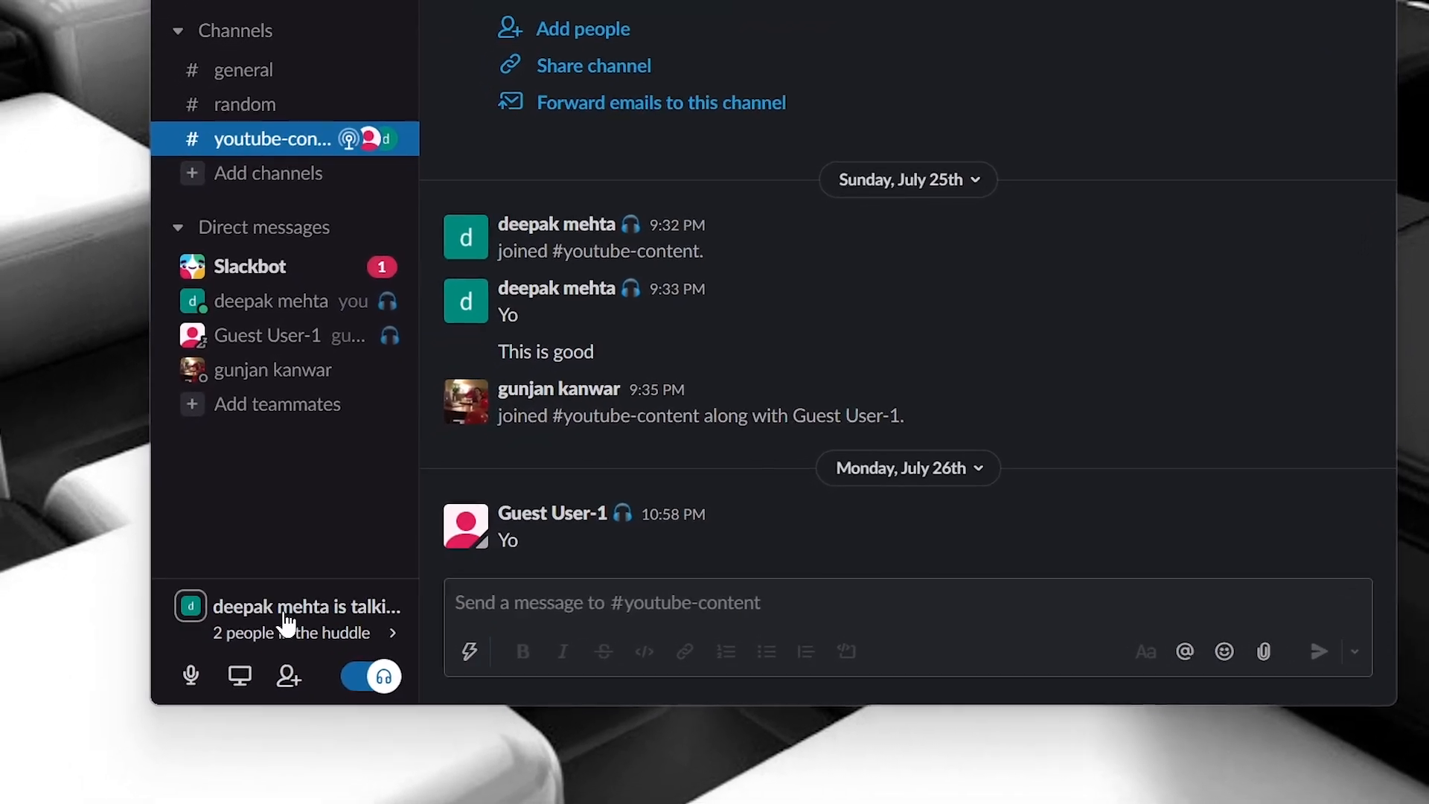
Turn on live captions for the #youtube-content huddle from the desktop huddle menu.
left_click(292, 617)
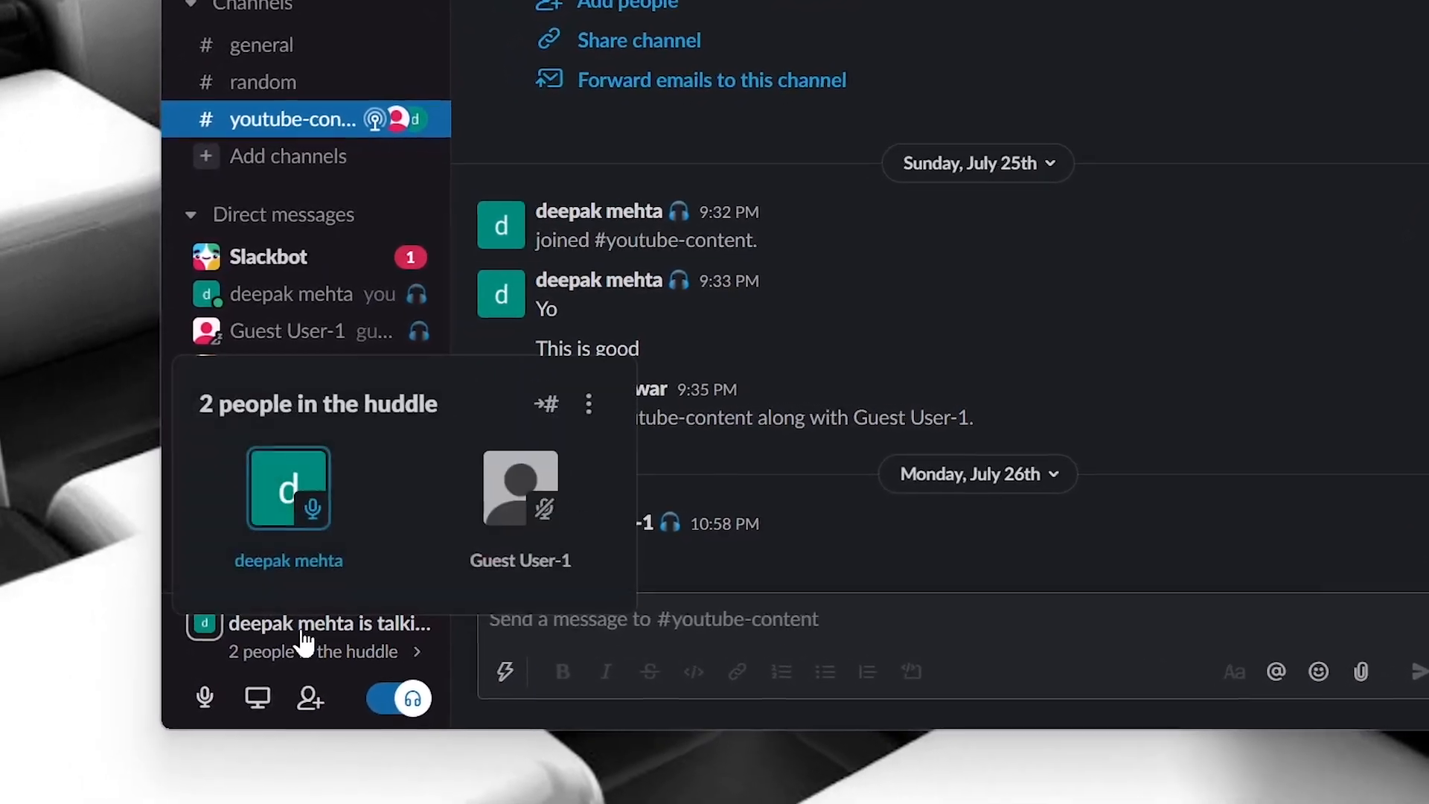
left_click(588, 403)
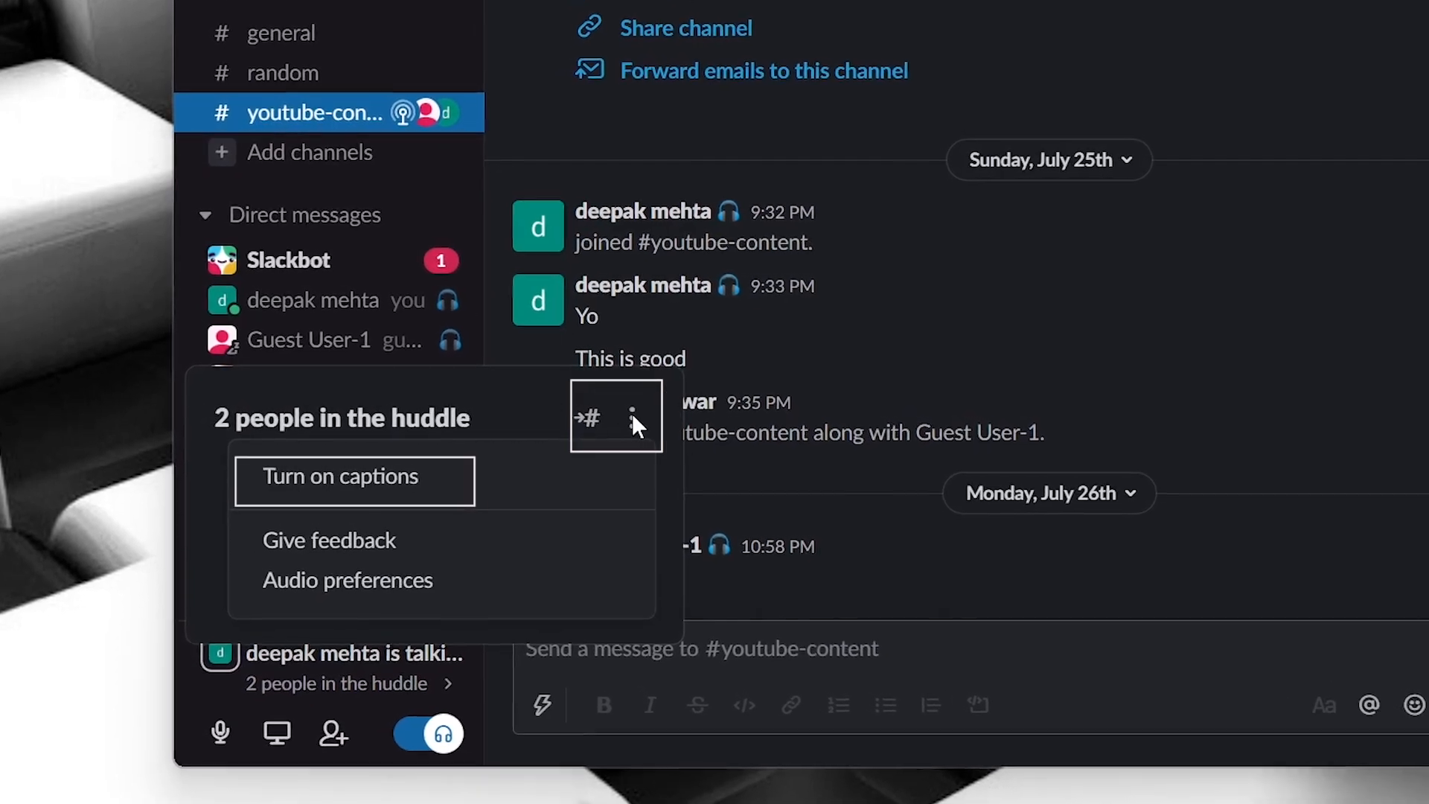
left_click(339, 477)
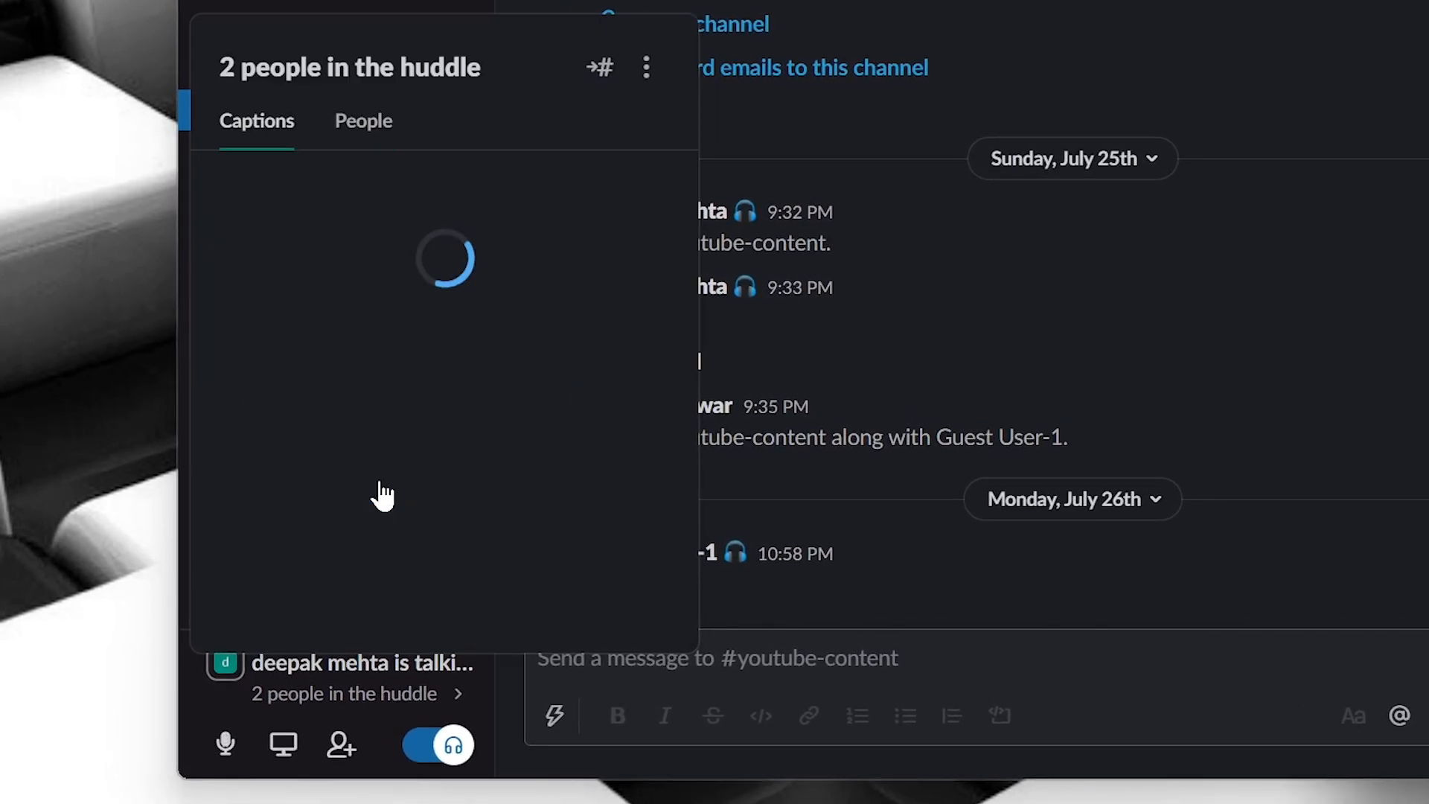